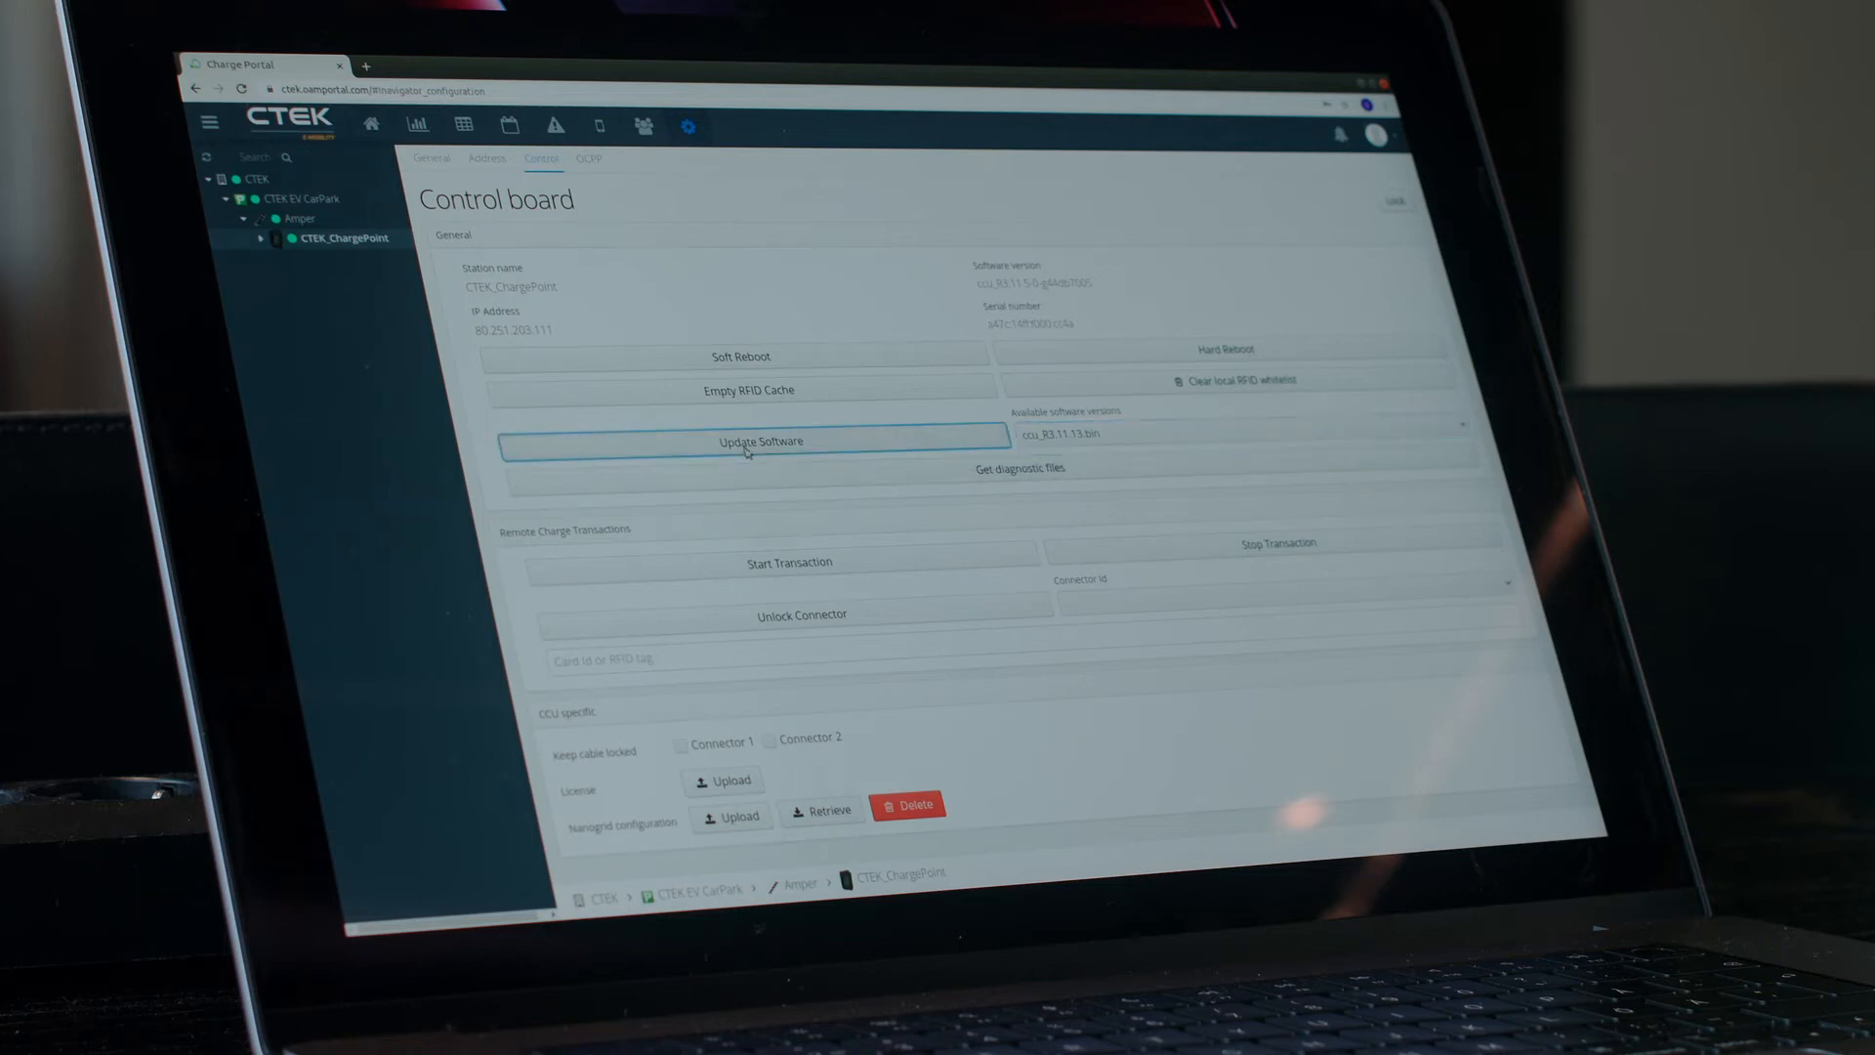
Step: Start the remote software update on the CTEK_ChargePoint from the Control board
{"action": "left_click", "coordinate": [752, 441]}
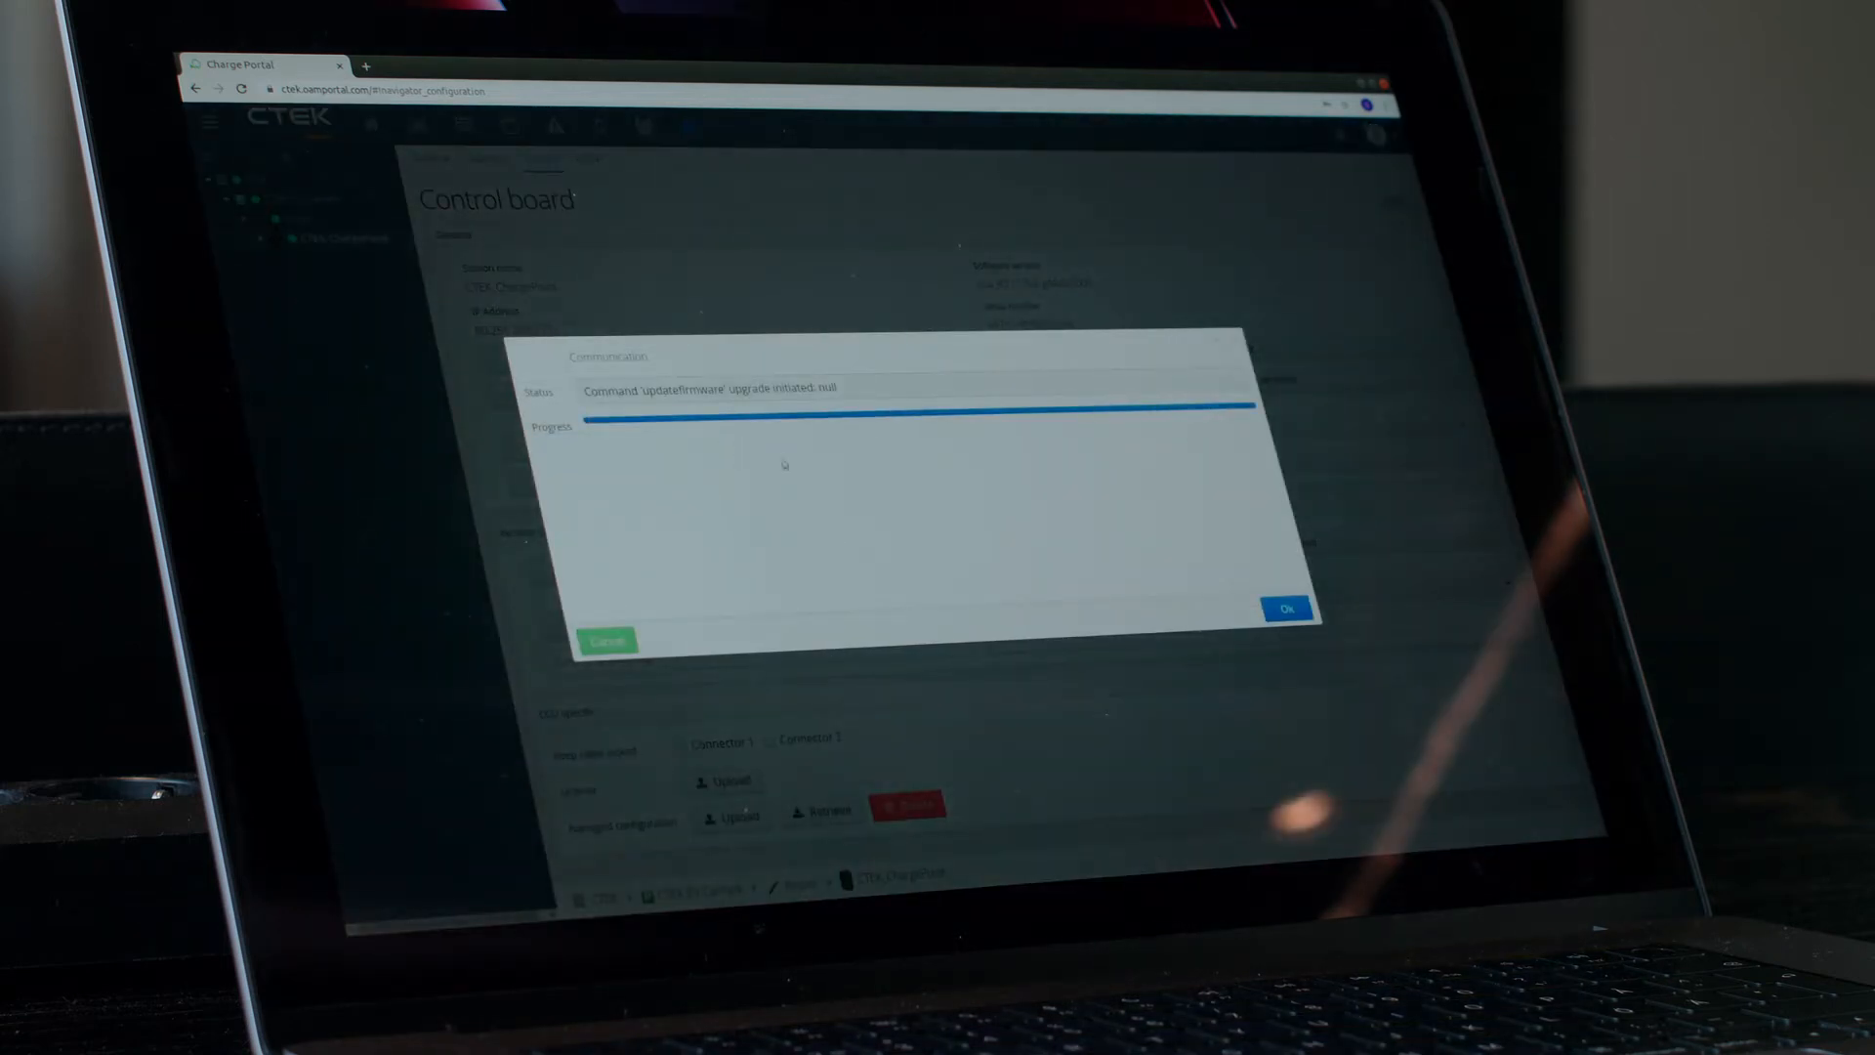